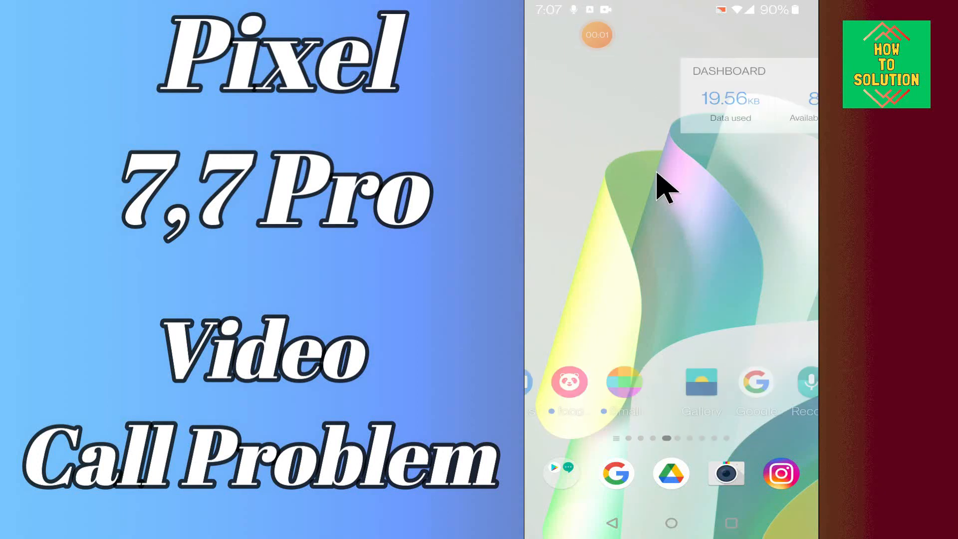
pyautogui.hscroll(-3)
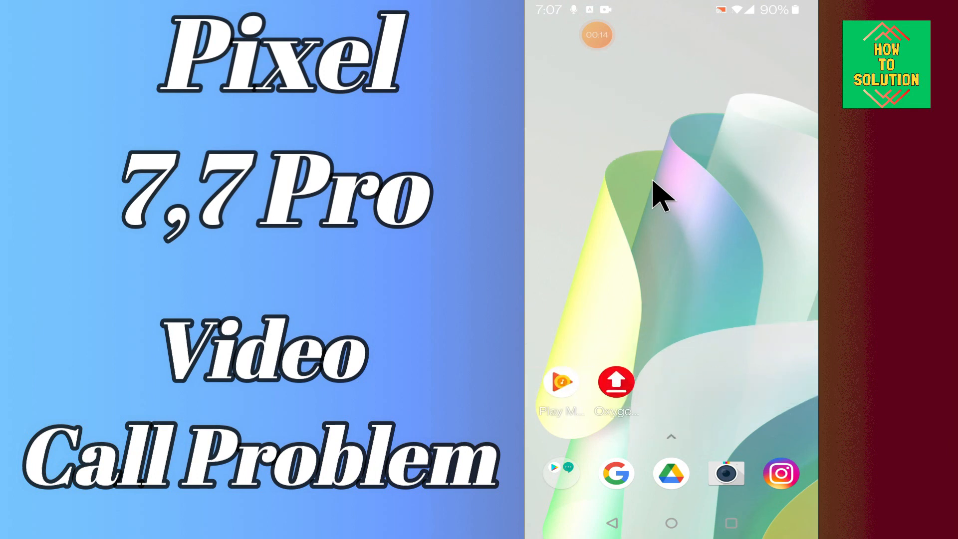
pyautogui.hscroll(-3)
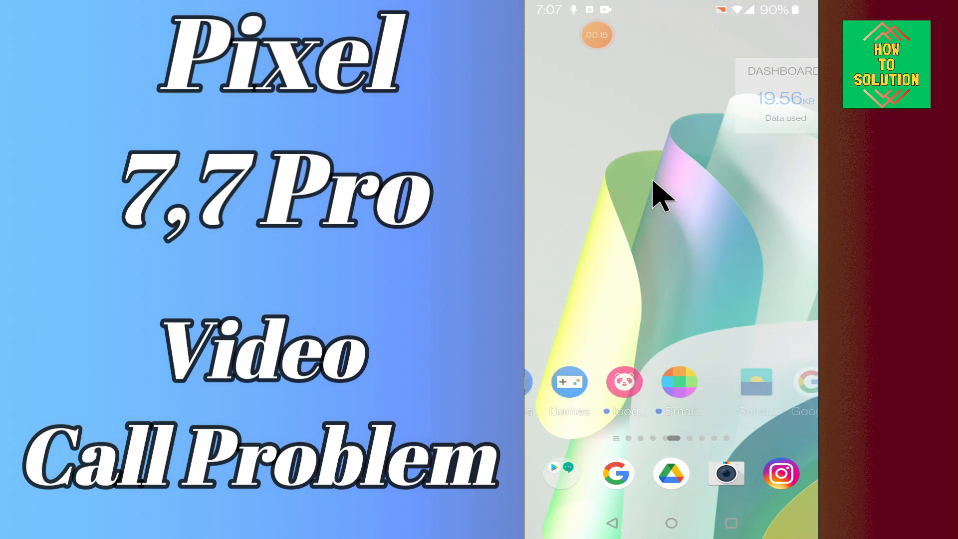
pyautogui.hscroll(-3)
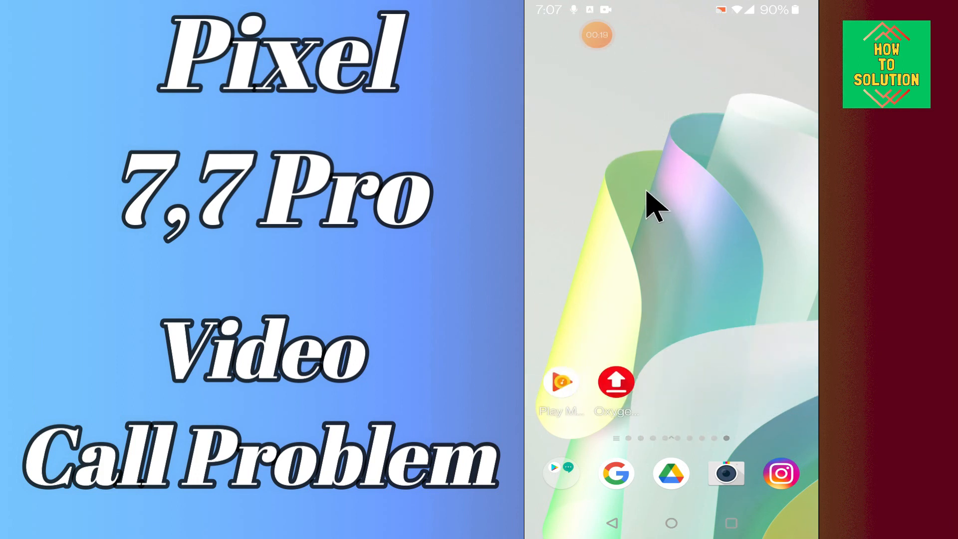
pyautogui.hscroll(-3)
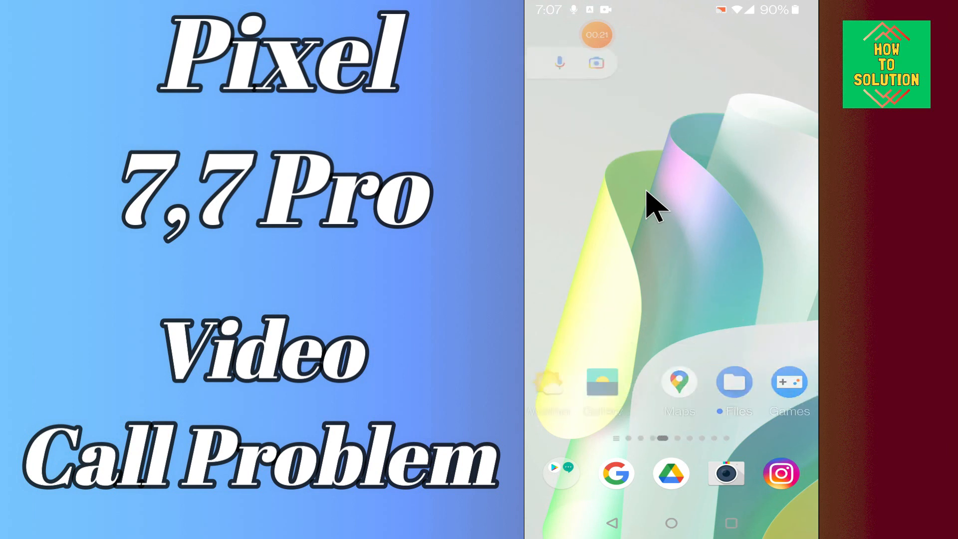
pyautogui.hscroll(-3)
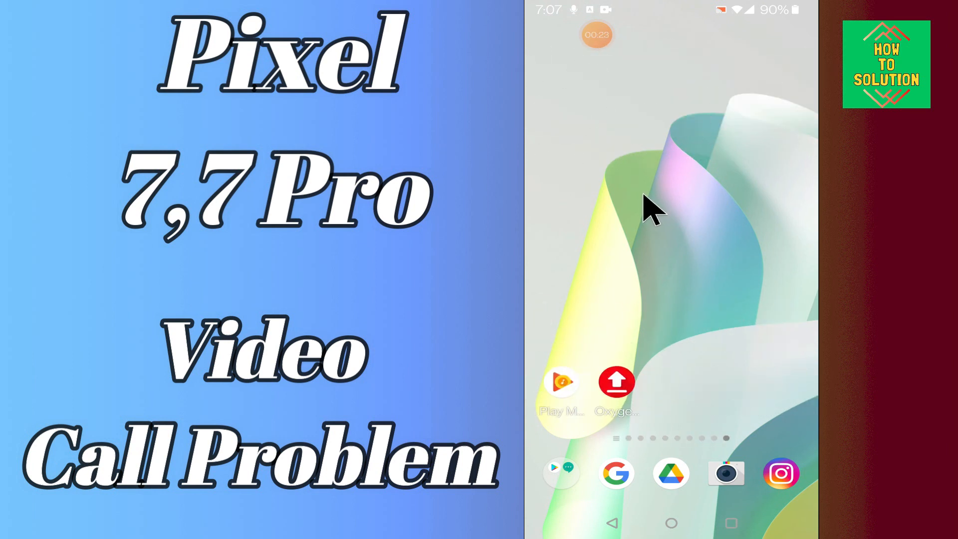
pyautogui.hscroll(-3)
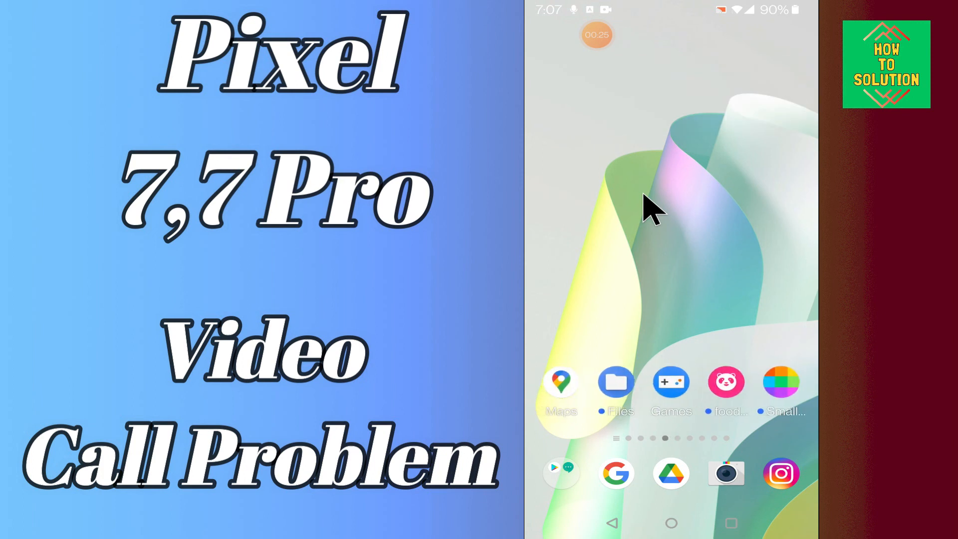